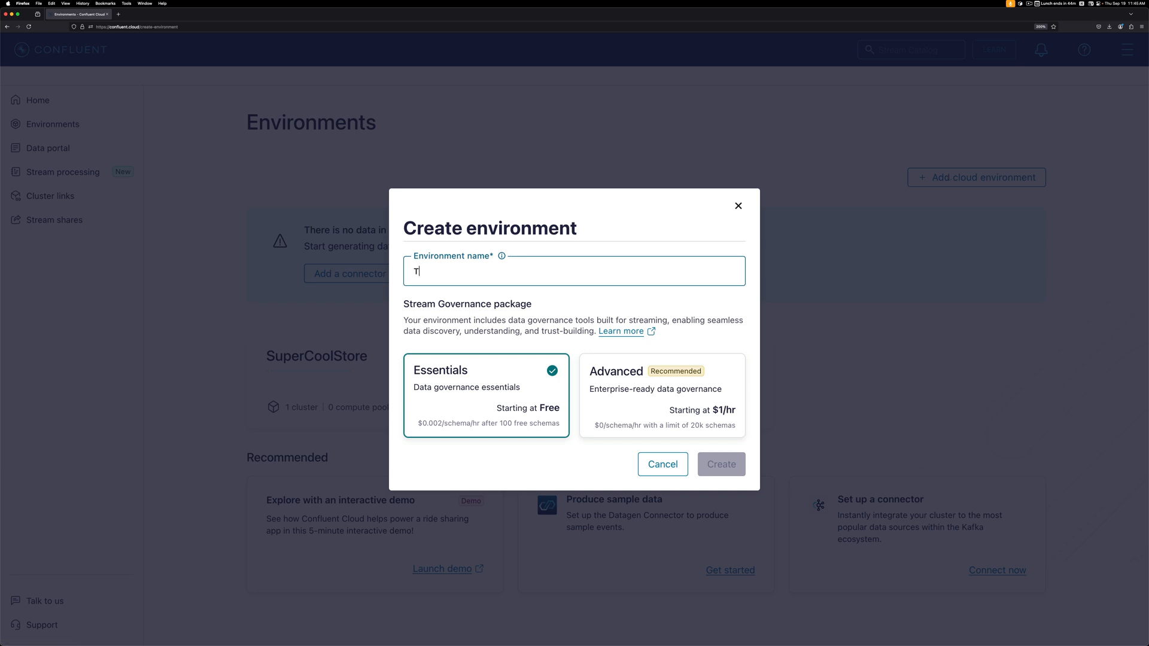
Create the environment TheOneRing with the Essentials governance package.
type("heOneRing")
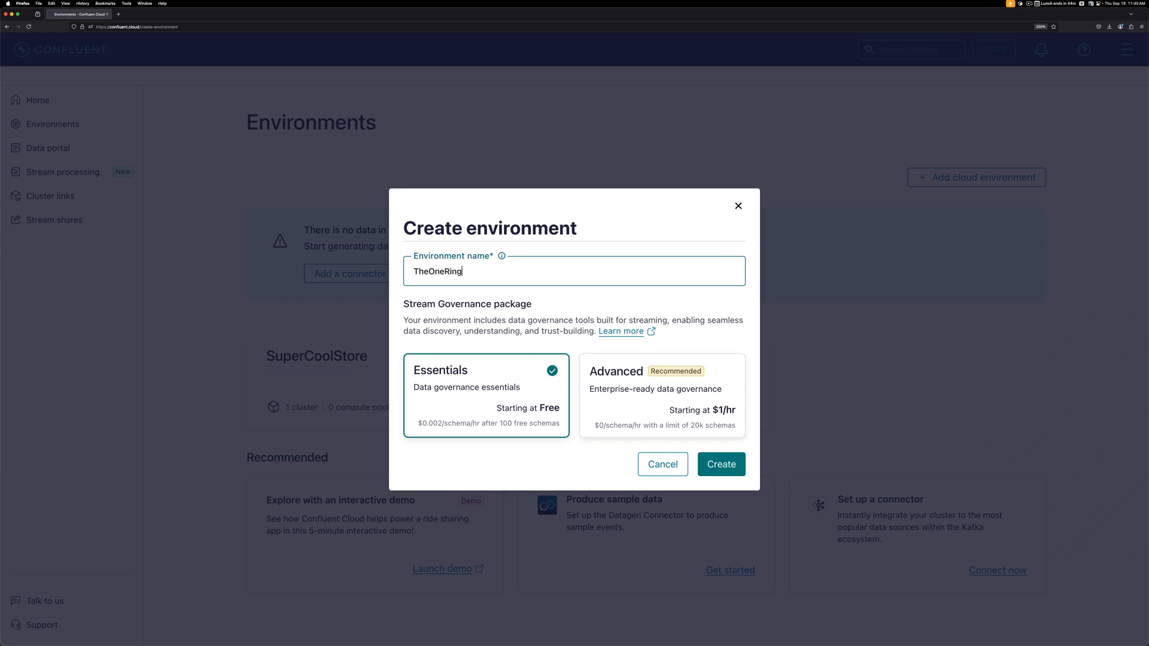
left_click(720, 465)
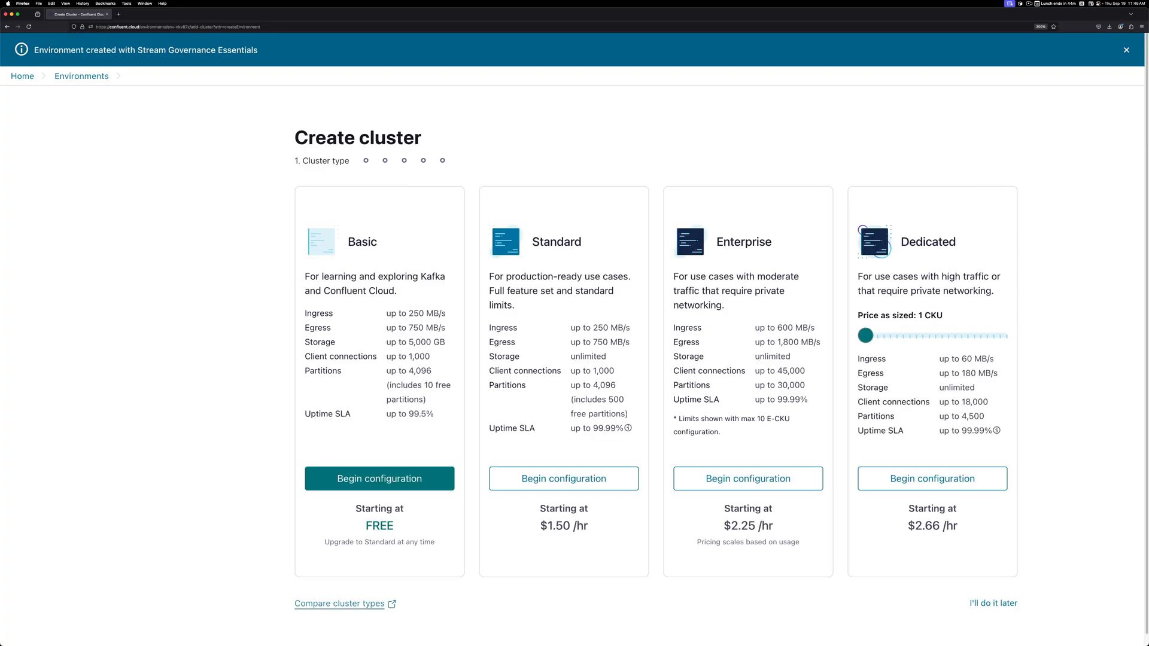
Dismiss the 'Environment created' notice, keeping the cluster type choices.
left_click(1126, 50)
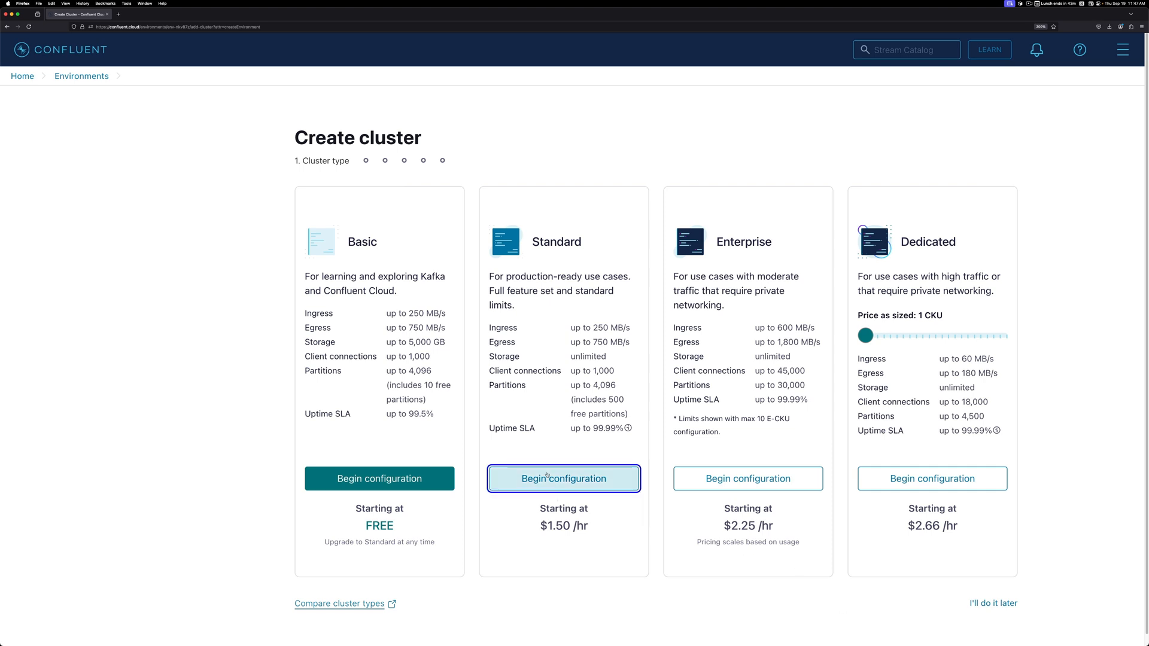
Launch a single-zone Standard cluster cluster_0 on AWS Oregon (us-west-2).
left_click(564, 479)
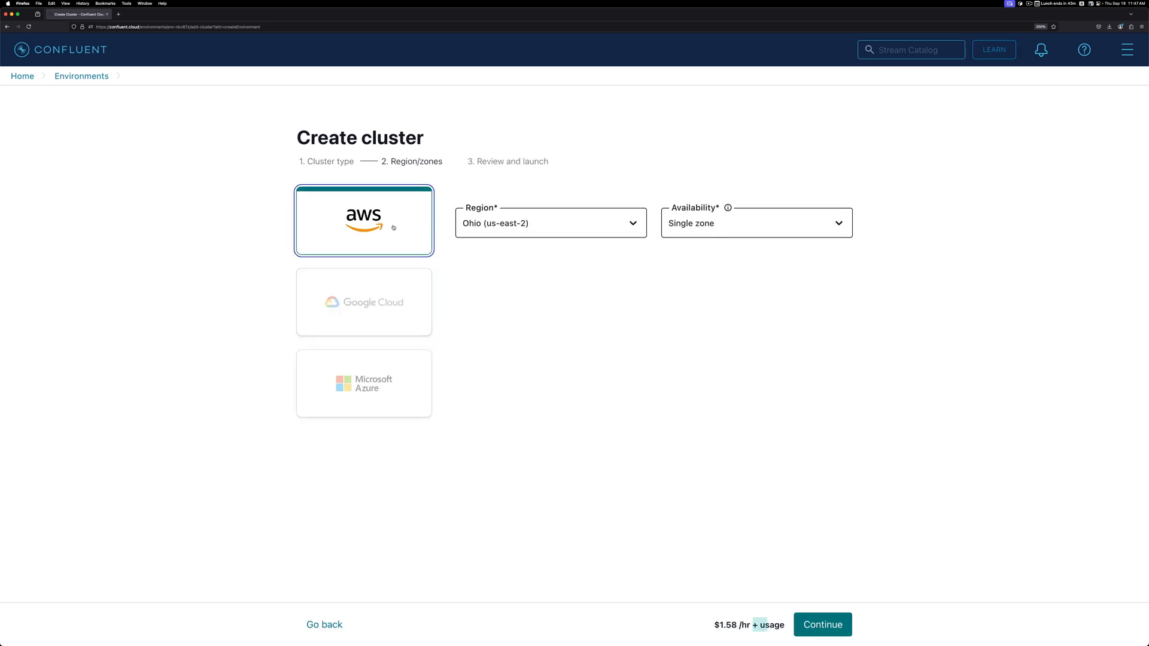
left_click(550, 222)
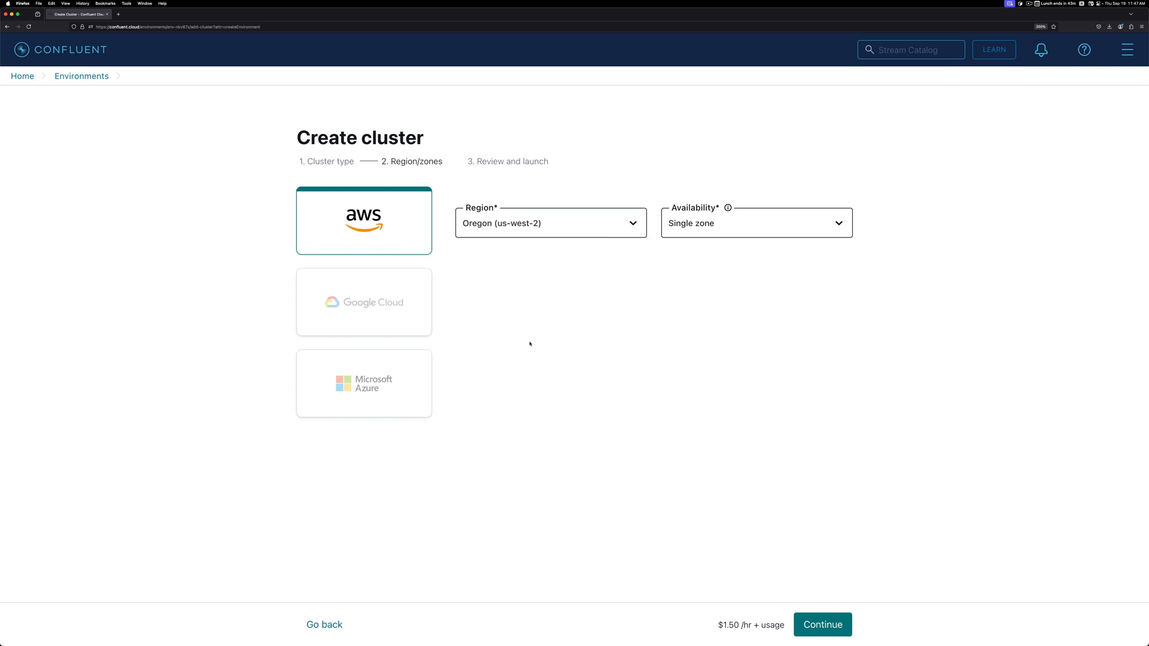
left_click(822, 625)
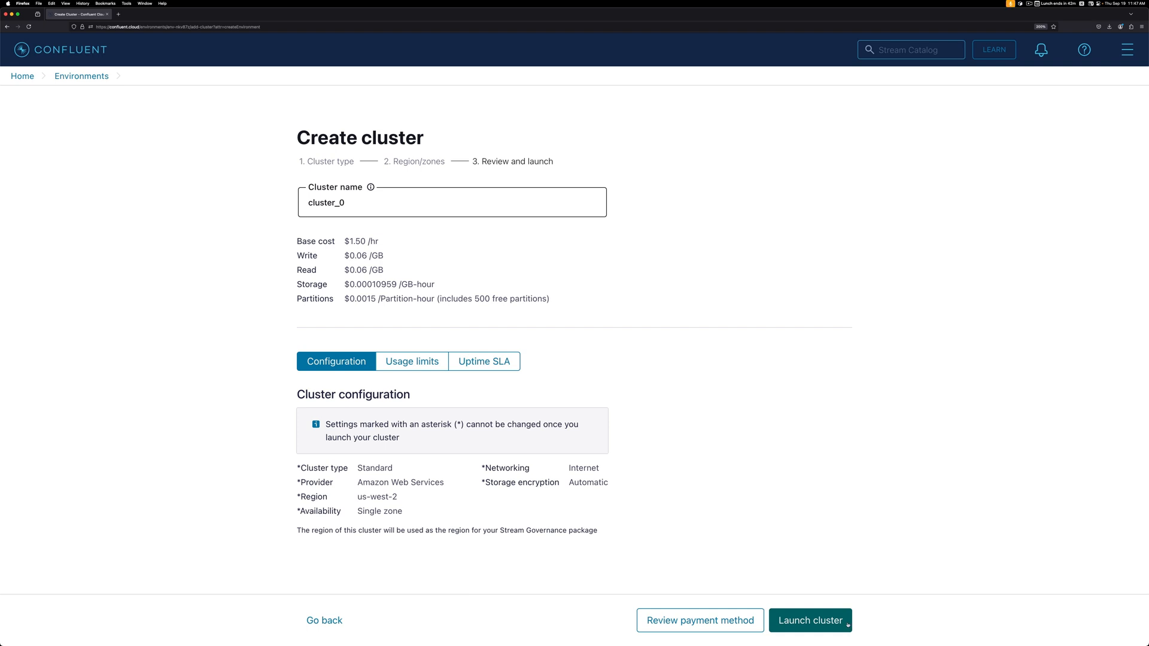
left_click(810, 620)
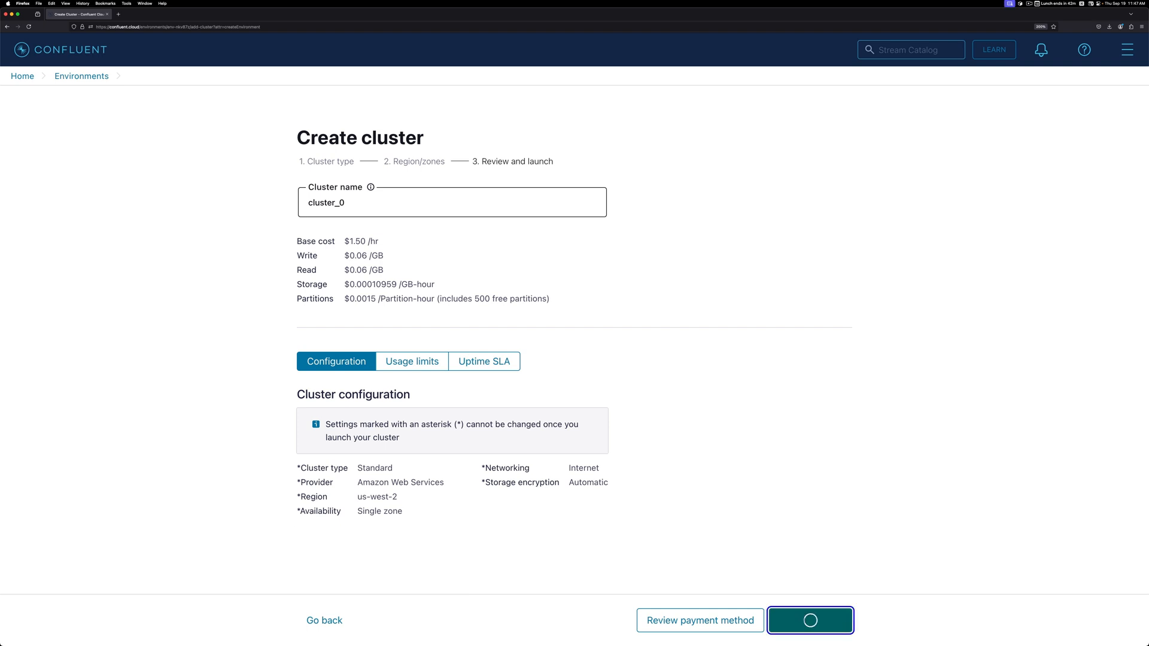
left_click(809, 621)
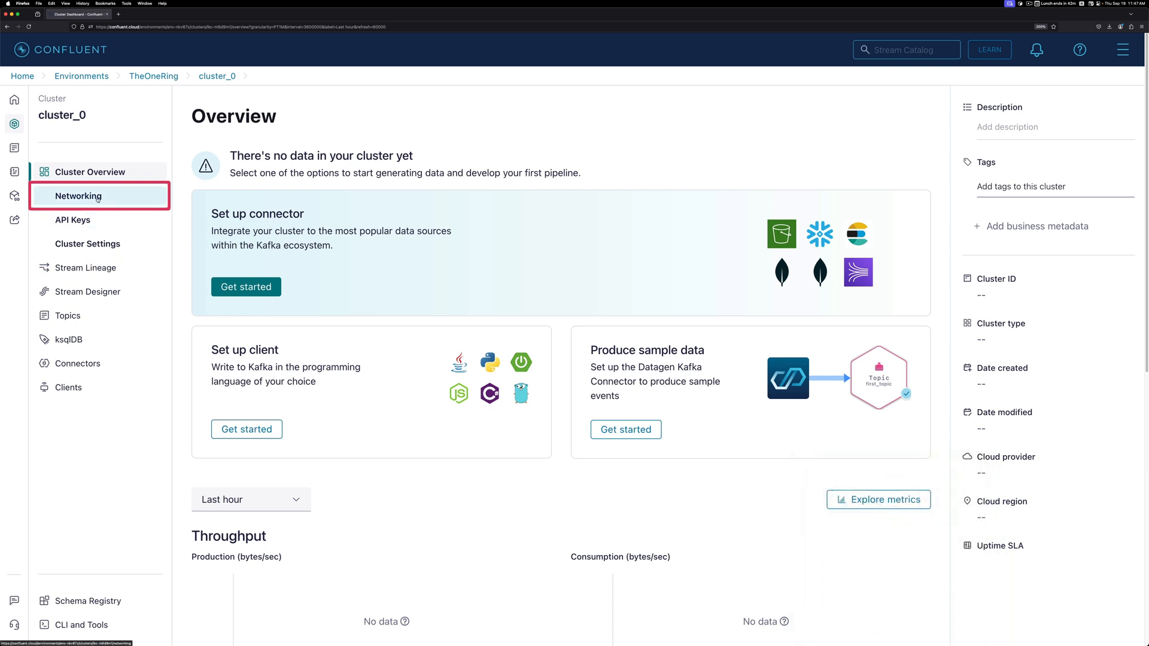
View cluster_0's networking details with its Internet connectivity and egress IPs.
left_click(79, 195)
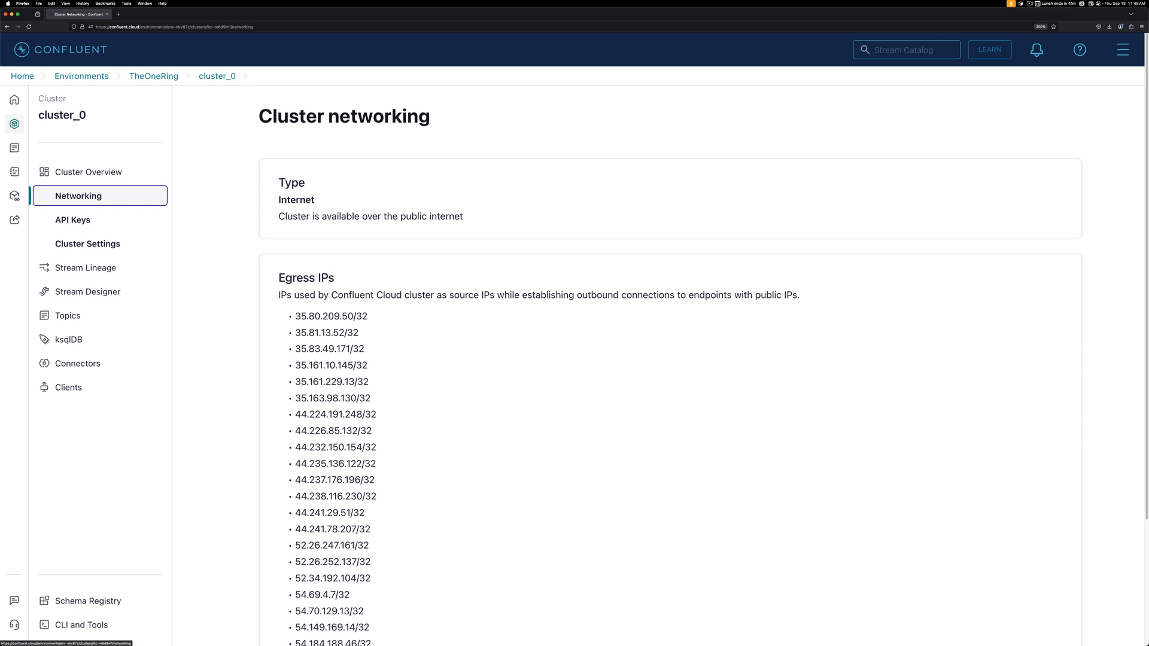
mouse_move(148, 80)
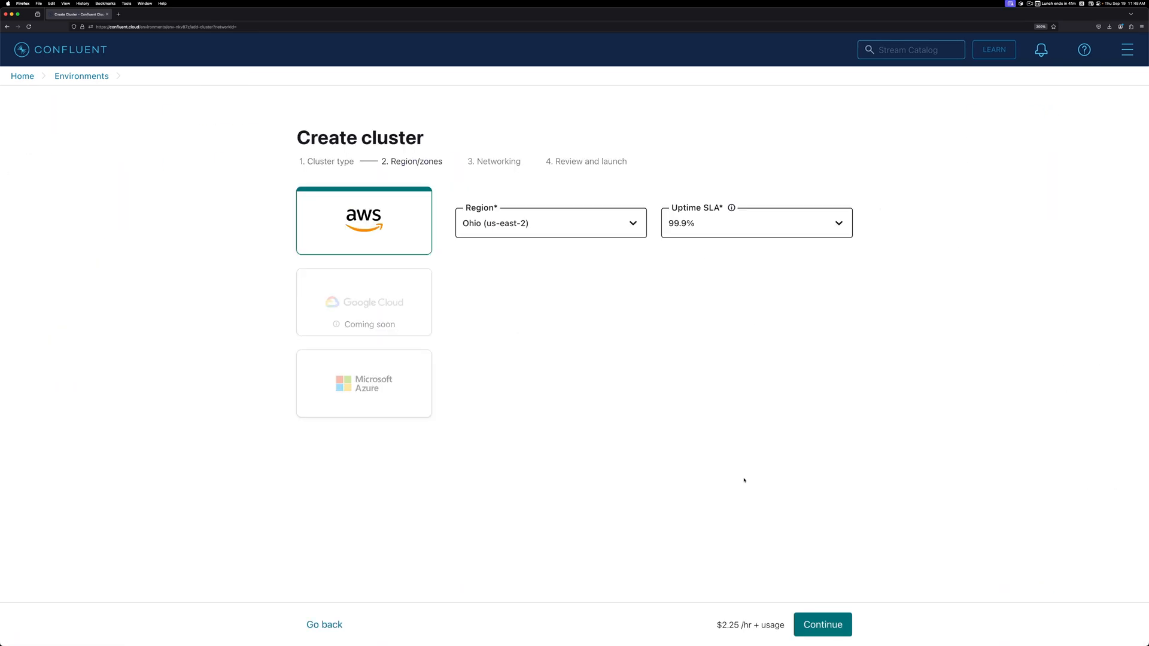
Try Enterprise cluster networking on AWS, where PrivateLink needs a network resource.
left_click(551, 222)
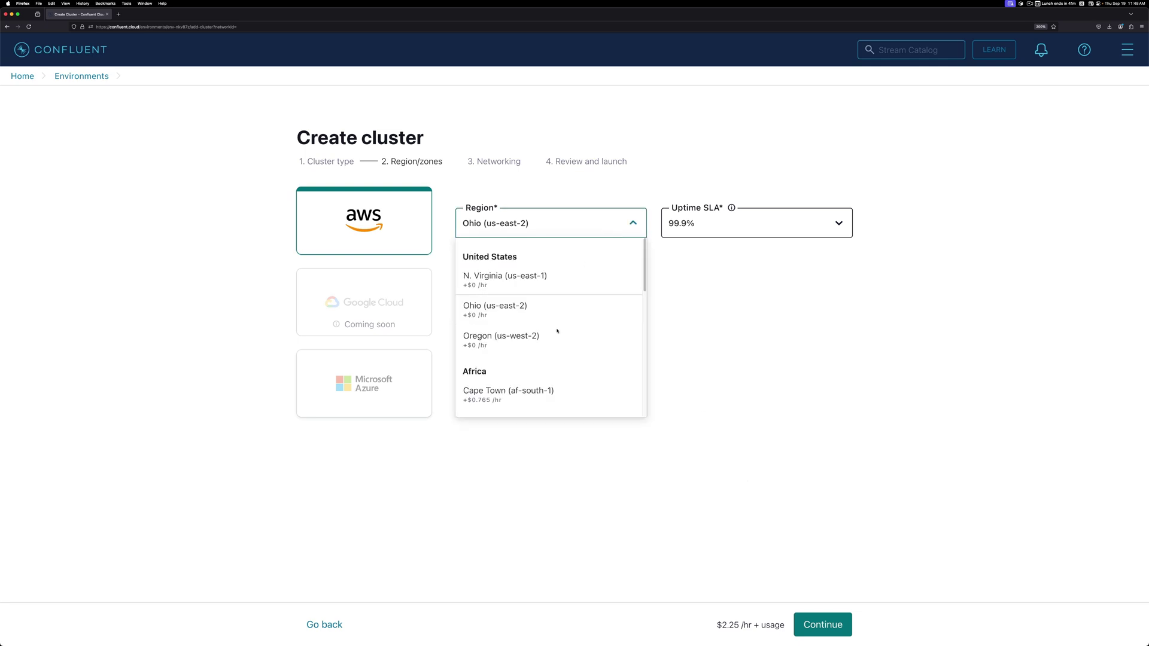
left_click(822, 625)
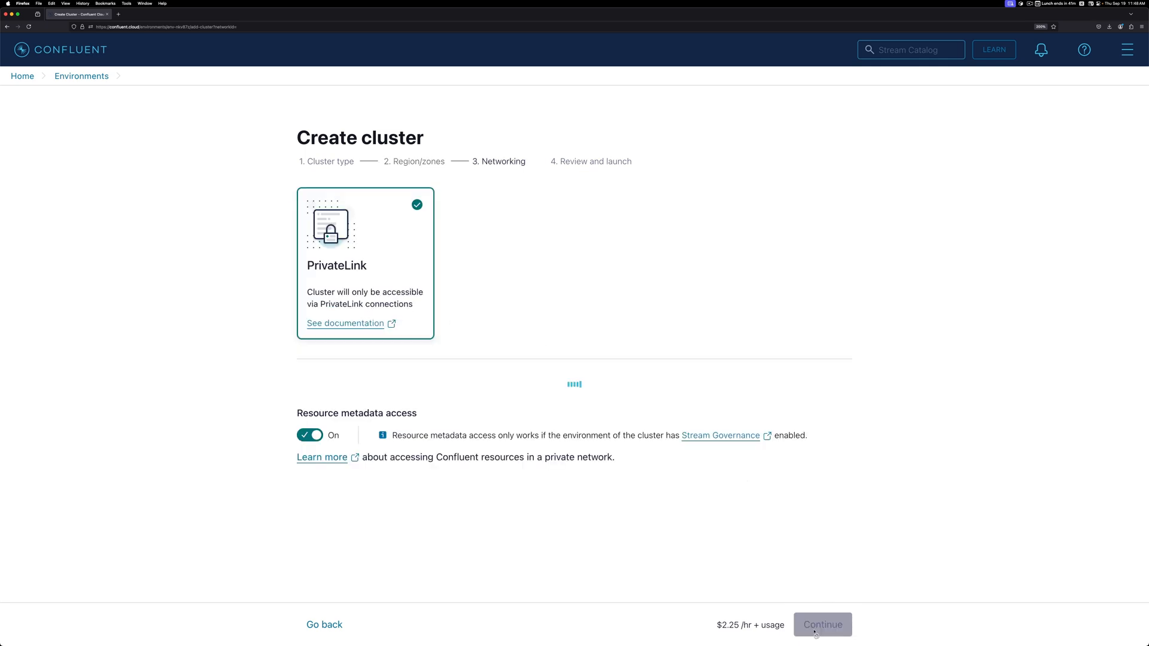
left_click(821, 625)
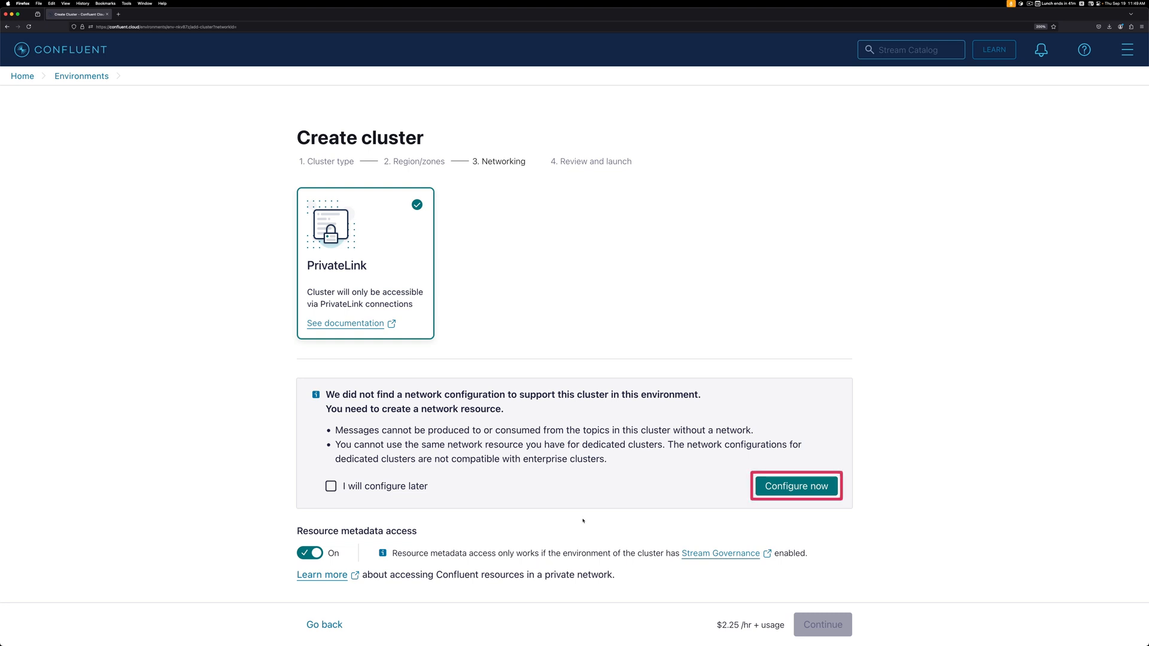
left_click(796, 487)
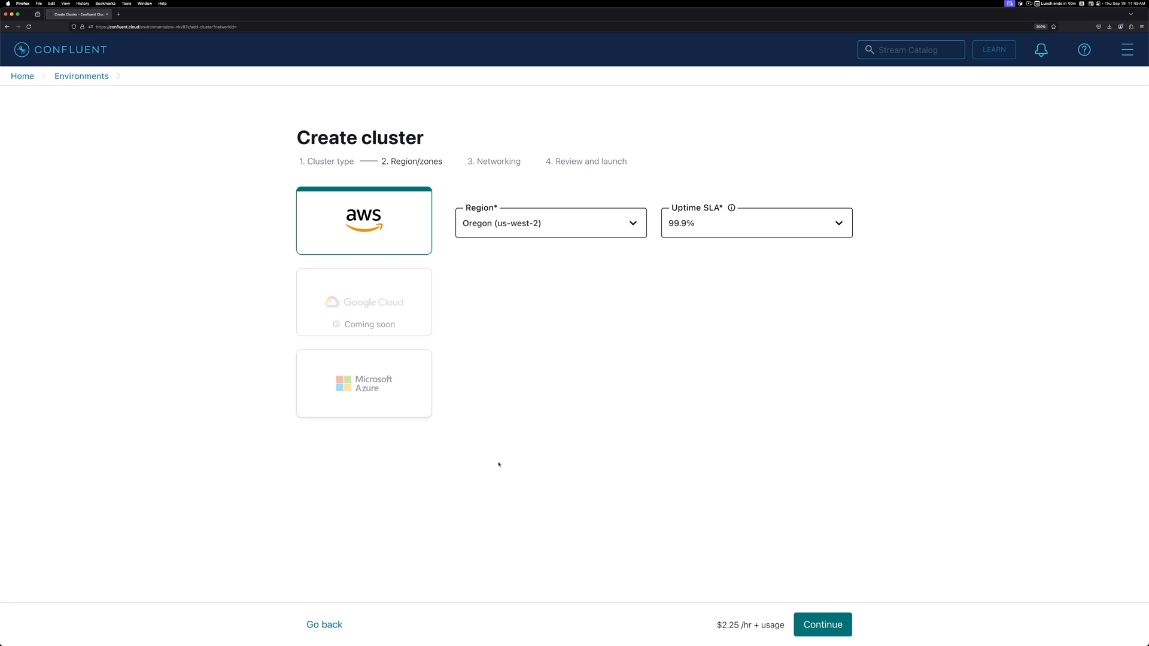
Check Enterprise networking on Microsoft Azure, then return to the cluster type choices.
left_click(364, 383)
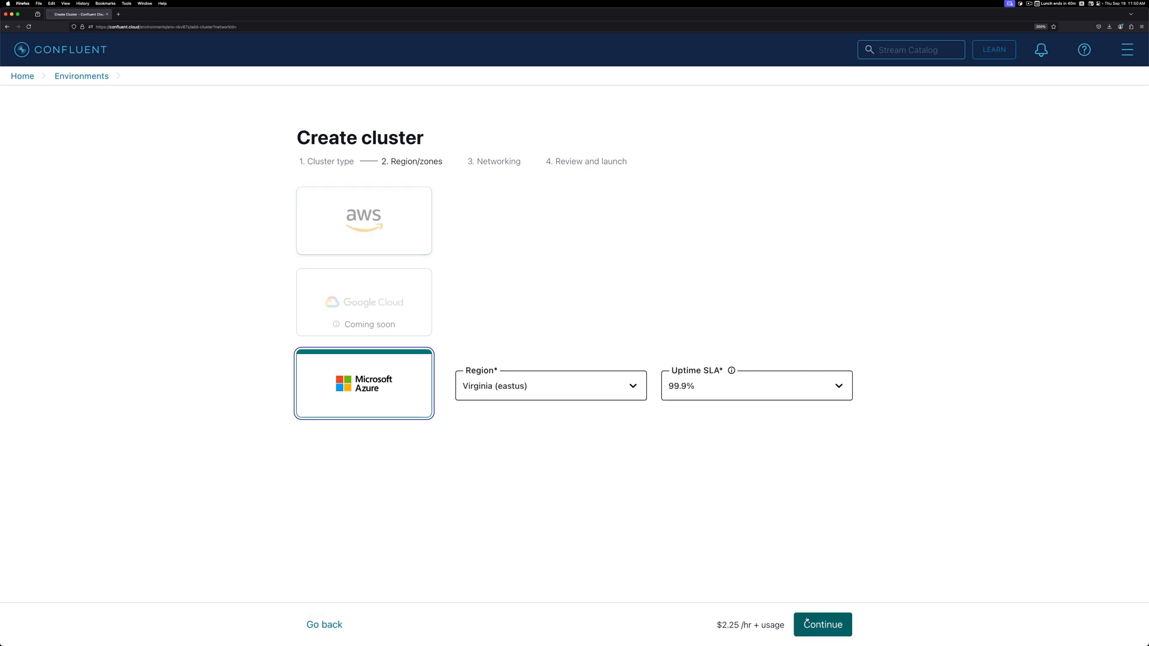
left_click(821, 625)
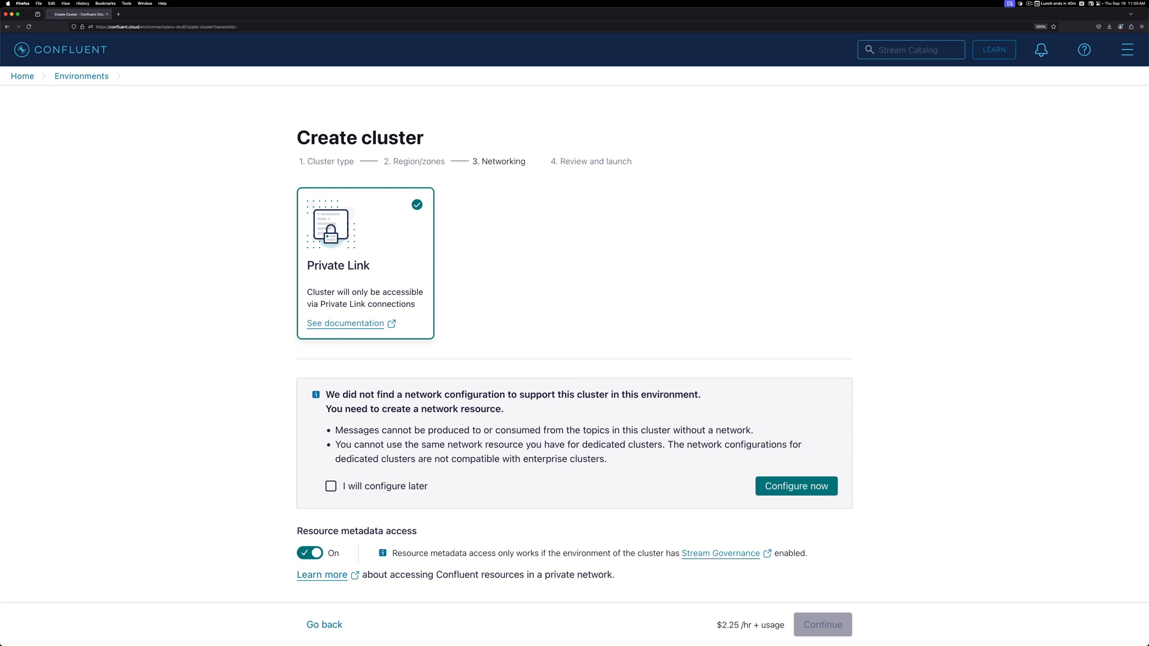
left_click(324, 624)
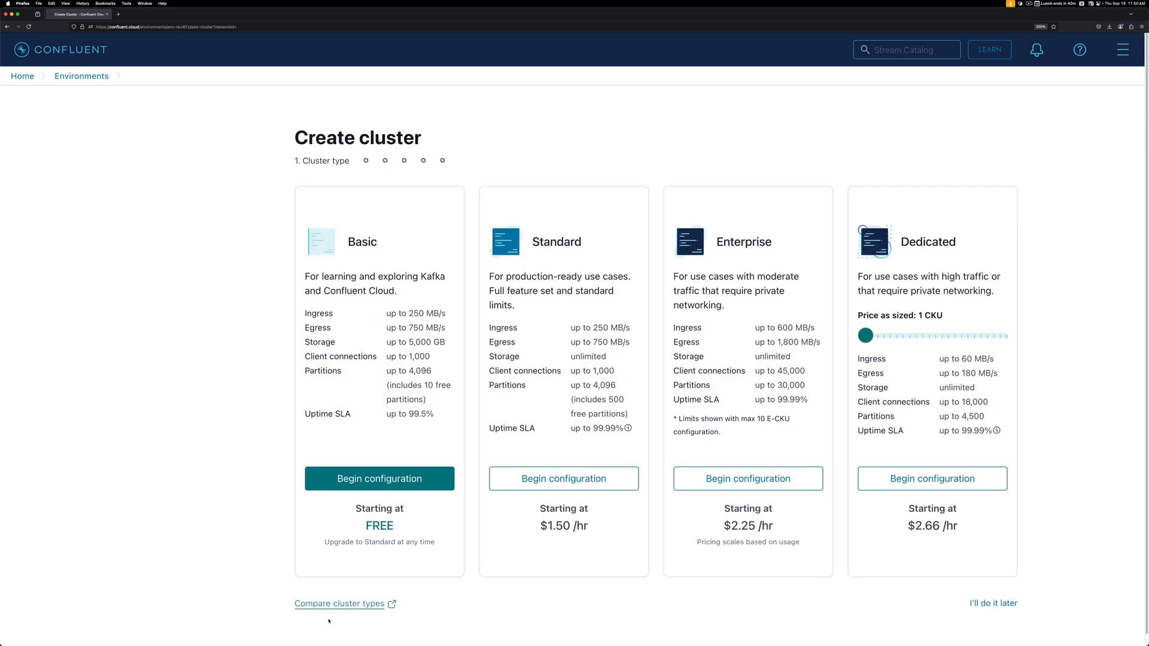
Start a Dedicated AWS cluster in Oregon with Transit Gateway networking and view its documentation.
left_click(380, 479)
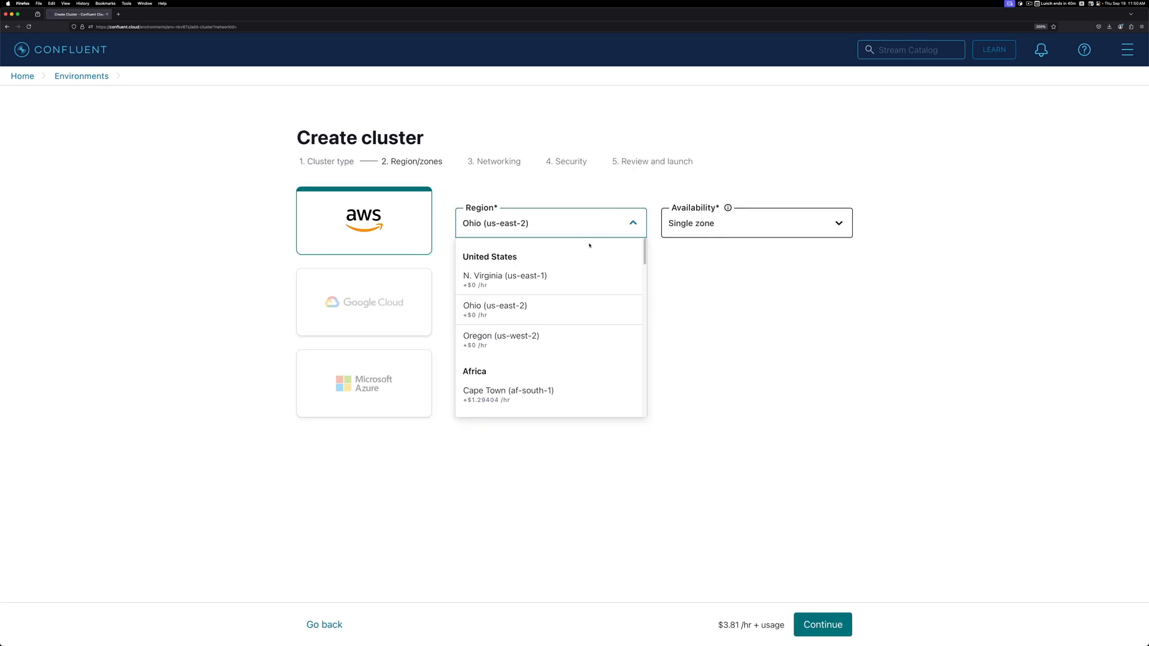
left_click(822, 625)
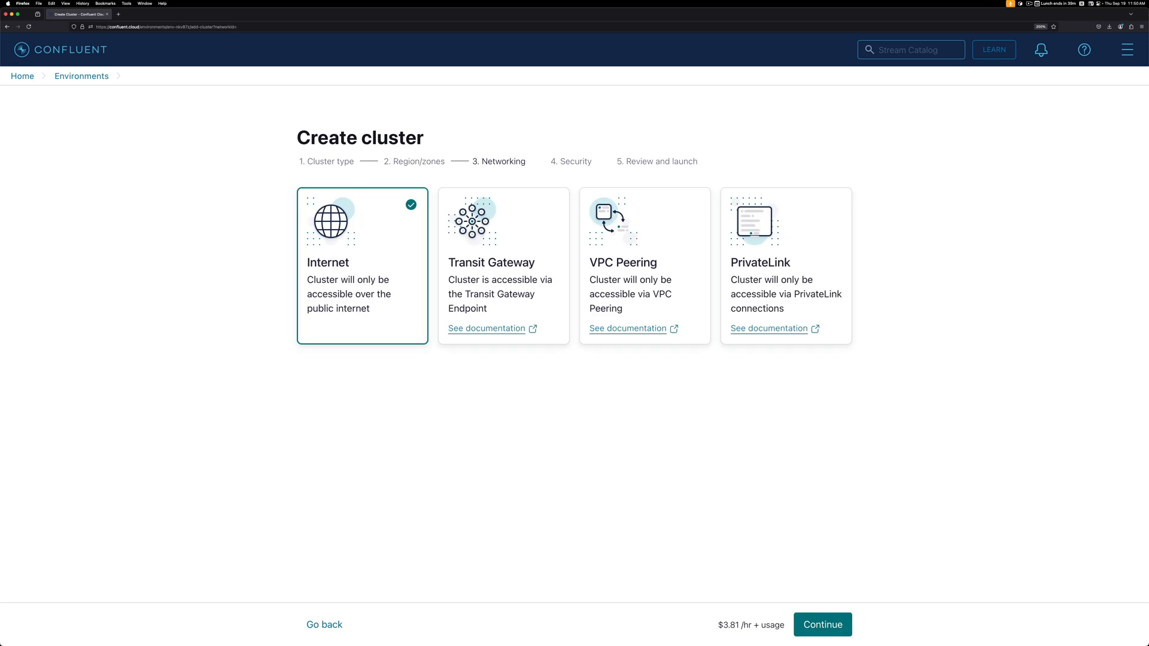
left_click(502, 265)
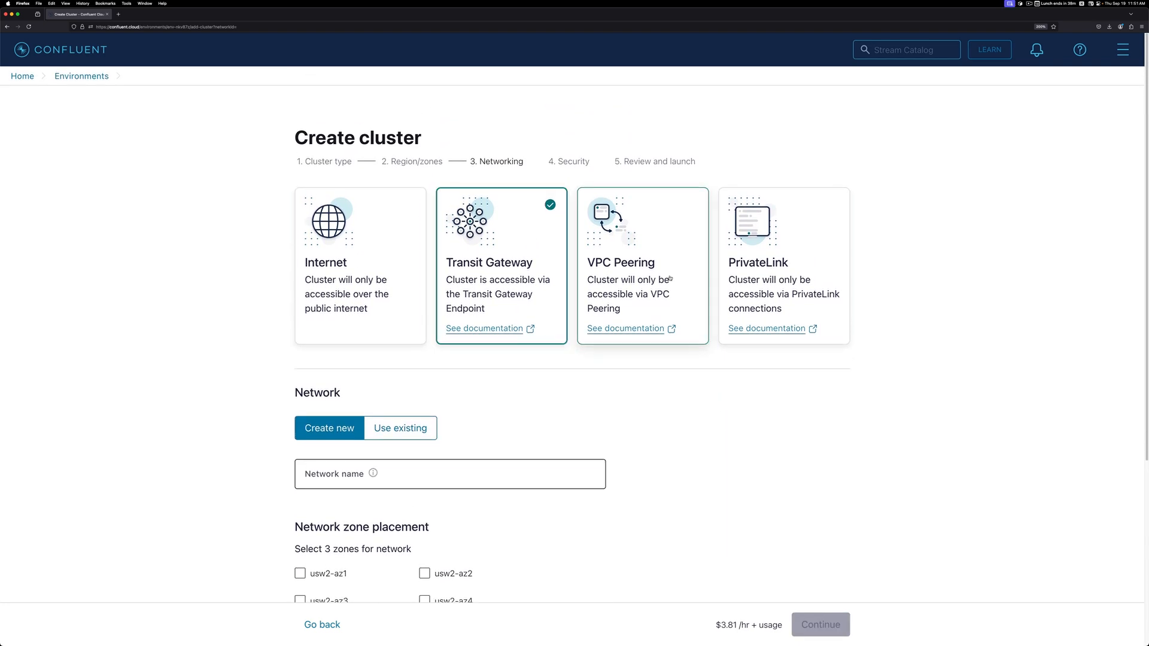
left_click(484, 328)
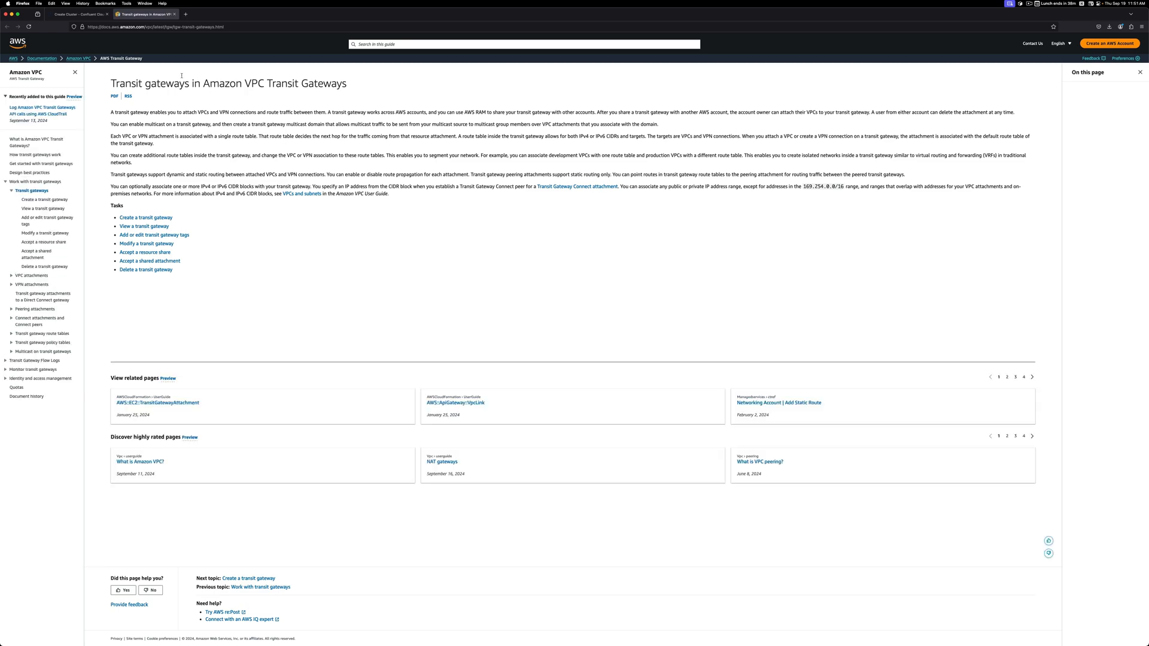
left_click(77, 15)
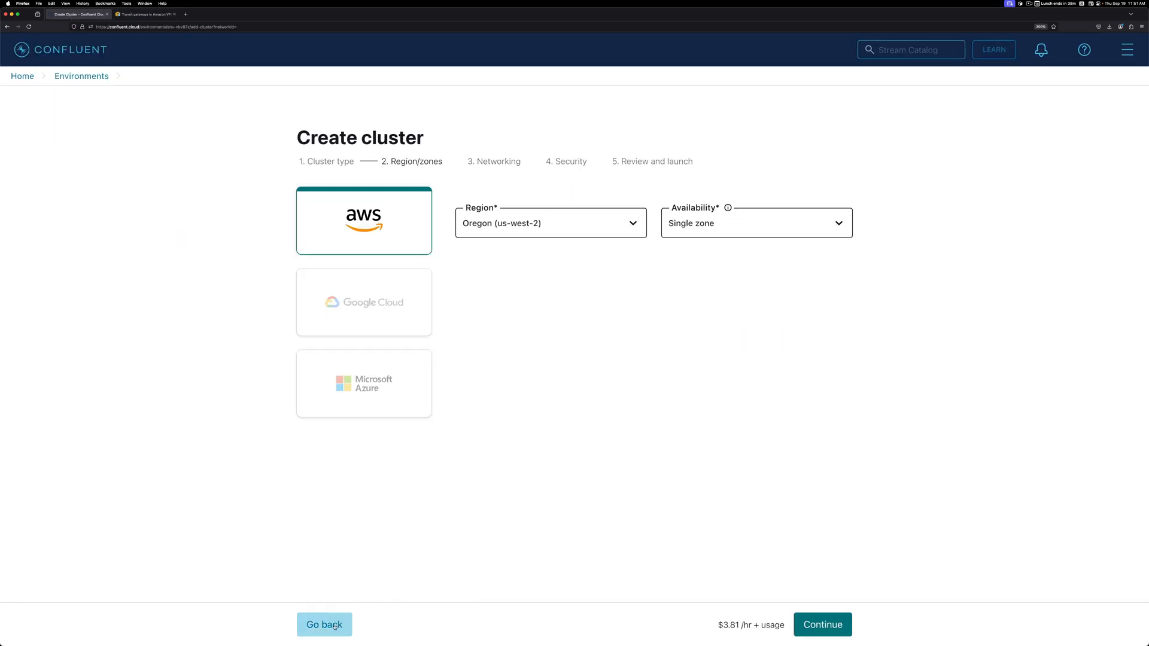
Switch the Dedicated cluster through Google Cloud to Microsoft Azure and reach its networking options.
left_click(364, 301)
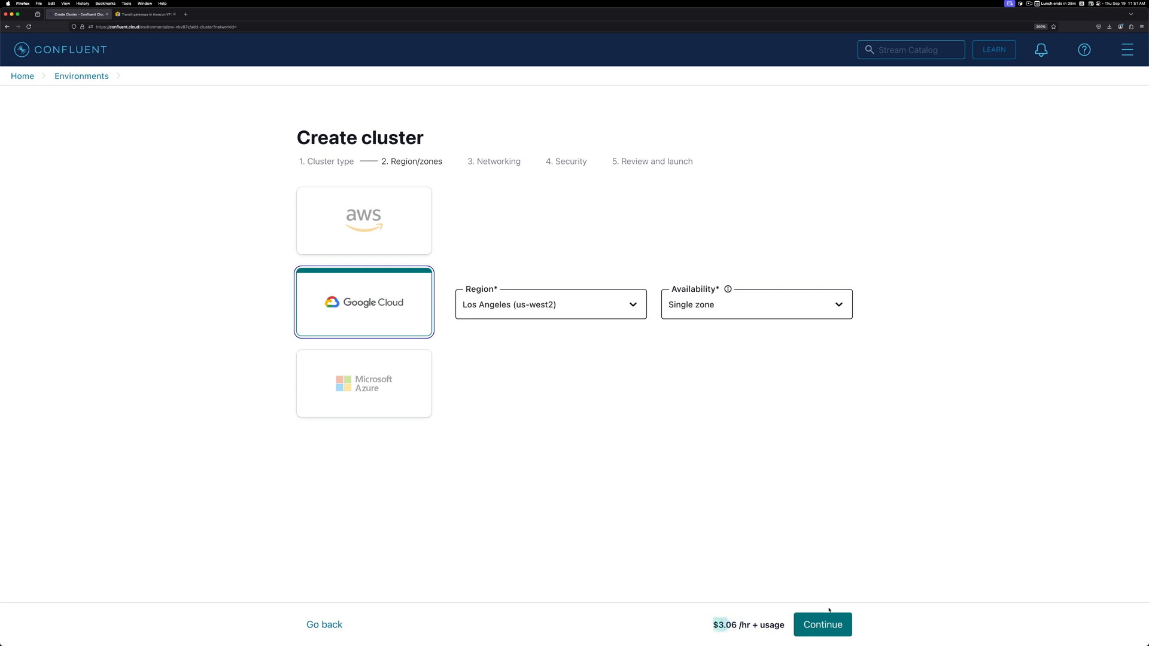
left_click(822, 625)
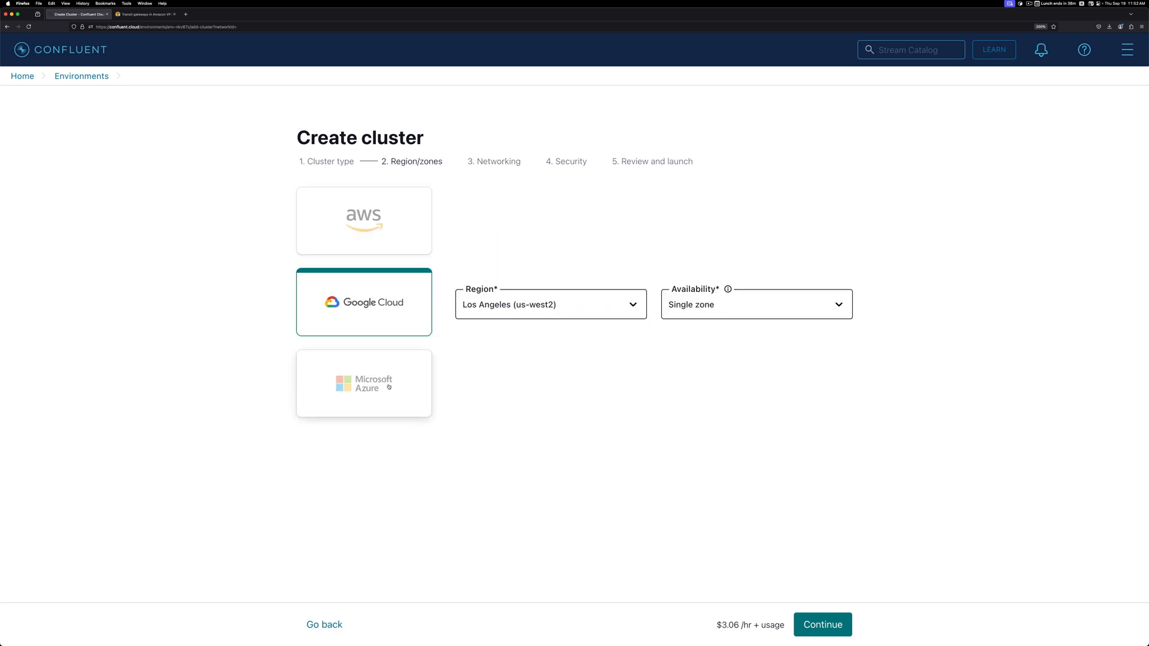
left_click(821, 625)
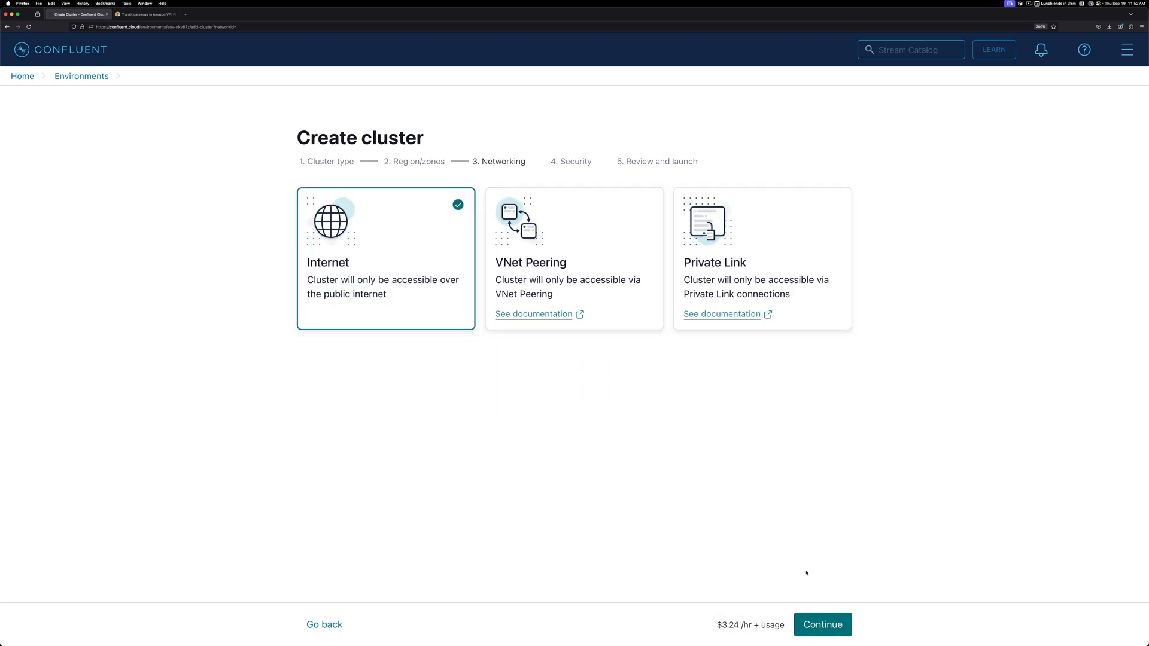